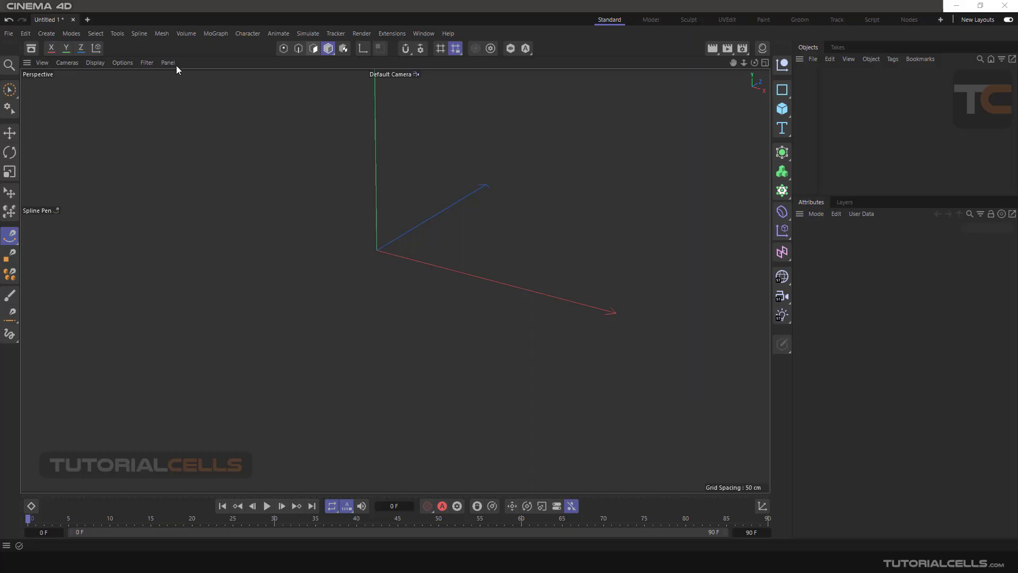
# Add a Formula spline from the Spline primitives, drawing its default sine curve.
pyautogui.click(782, 89)
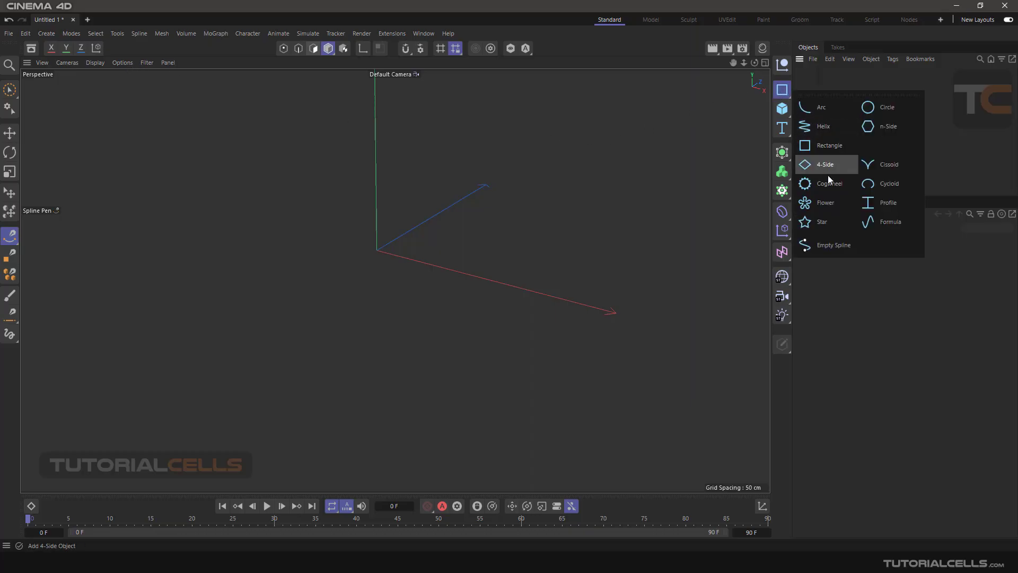
pyautogui.click(891, 222)
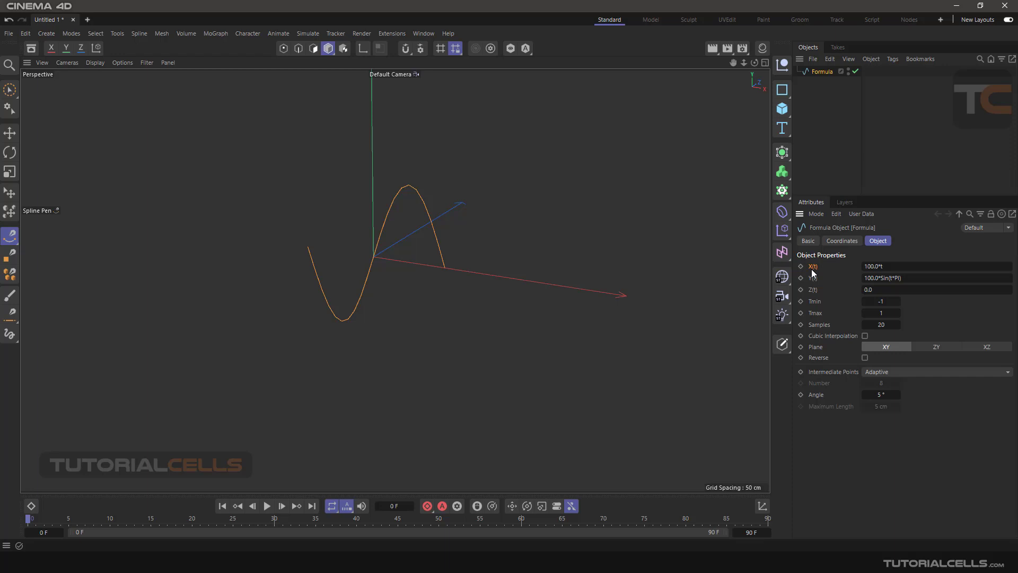
pyautogui.moveTo(814, 294)
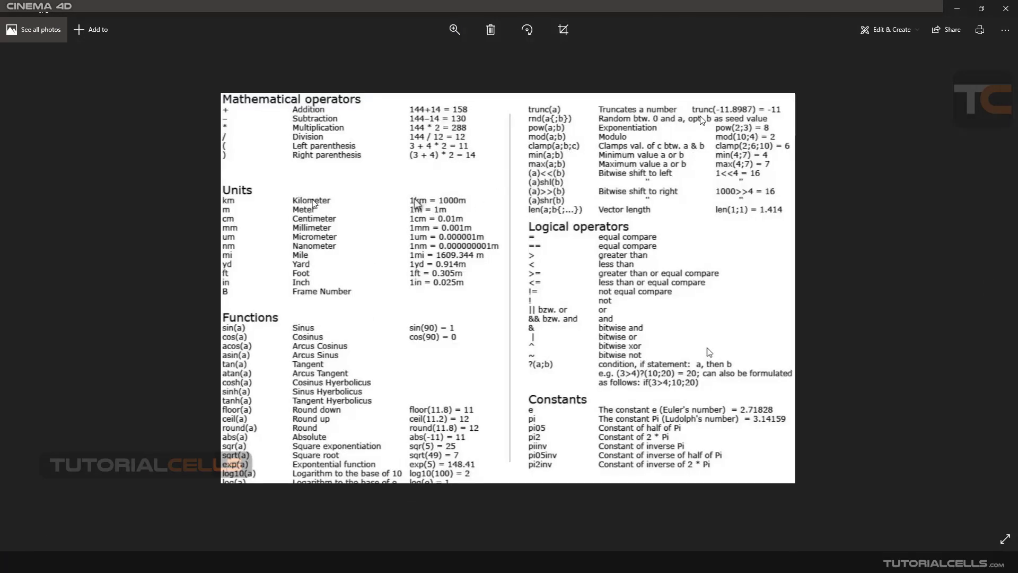
pyautogui.moveTo(574, 429)
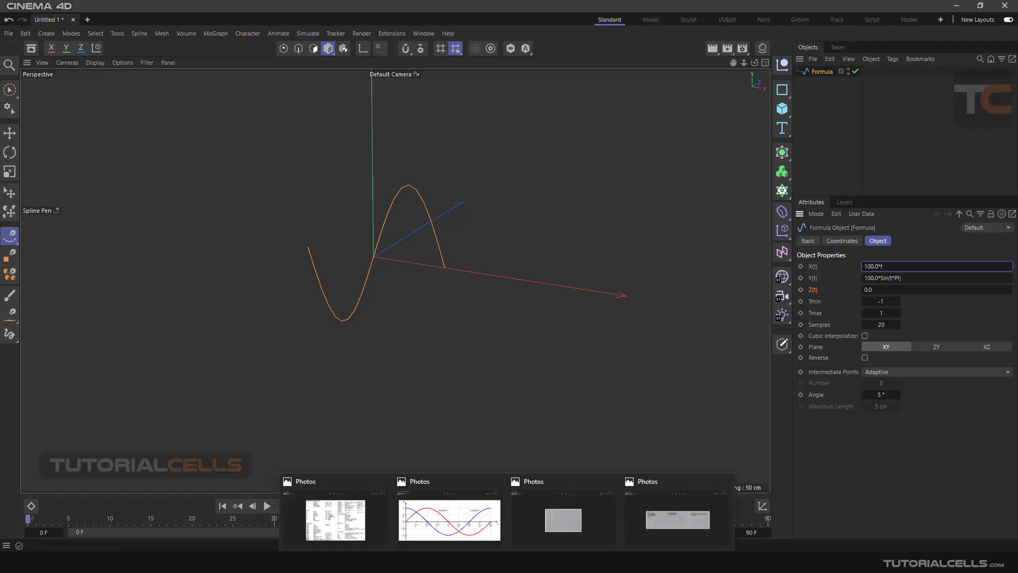
# View the sin(x) vs cos(x) reference graph over 0 to 2π in Photos.
pyautogui.doubleClick(450, 520)
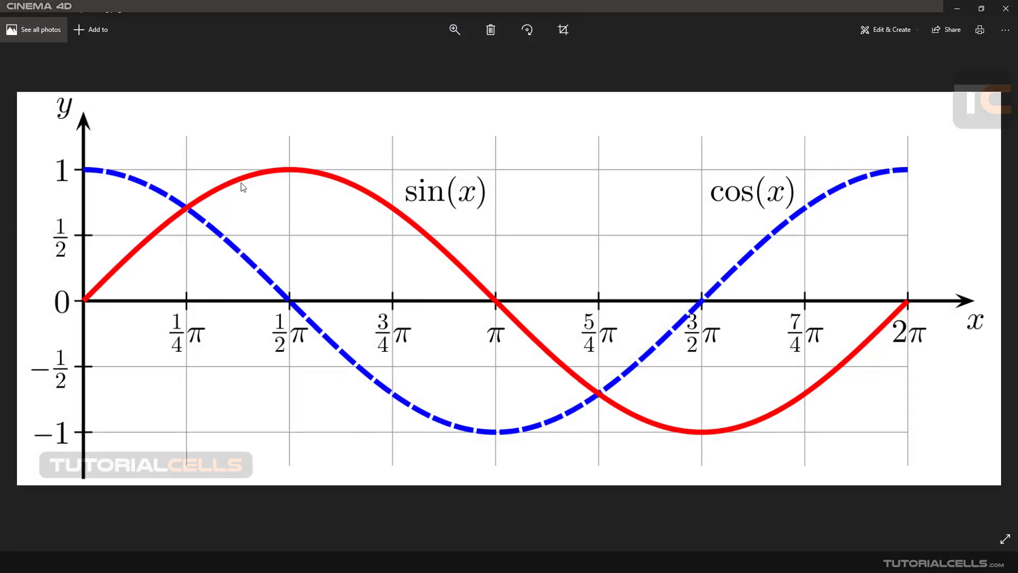
pyautogui.moveTo(881, 313)
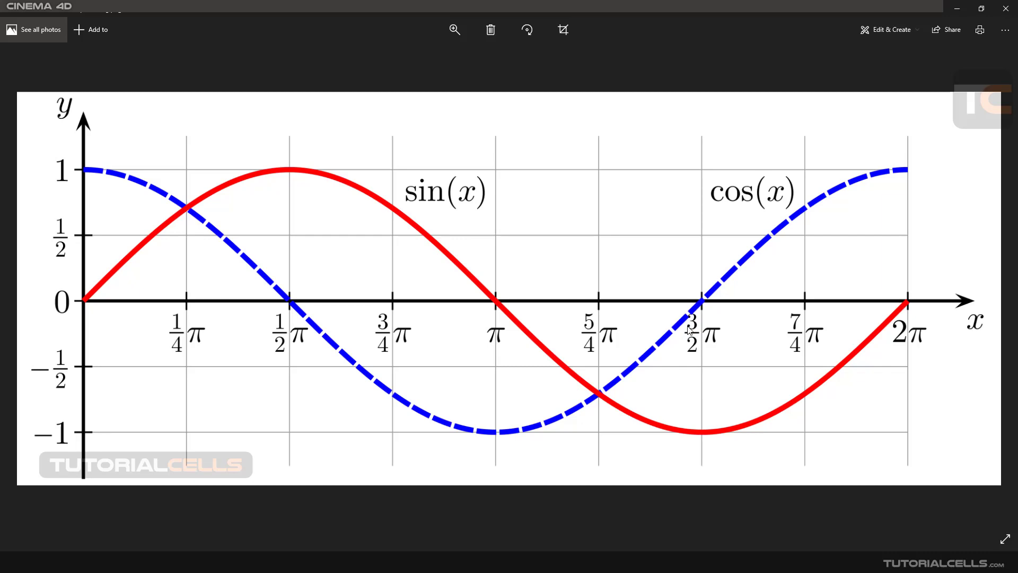
pyautogui.moveTo(605, 284)
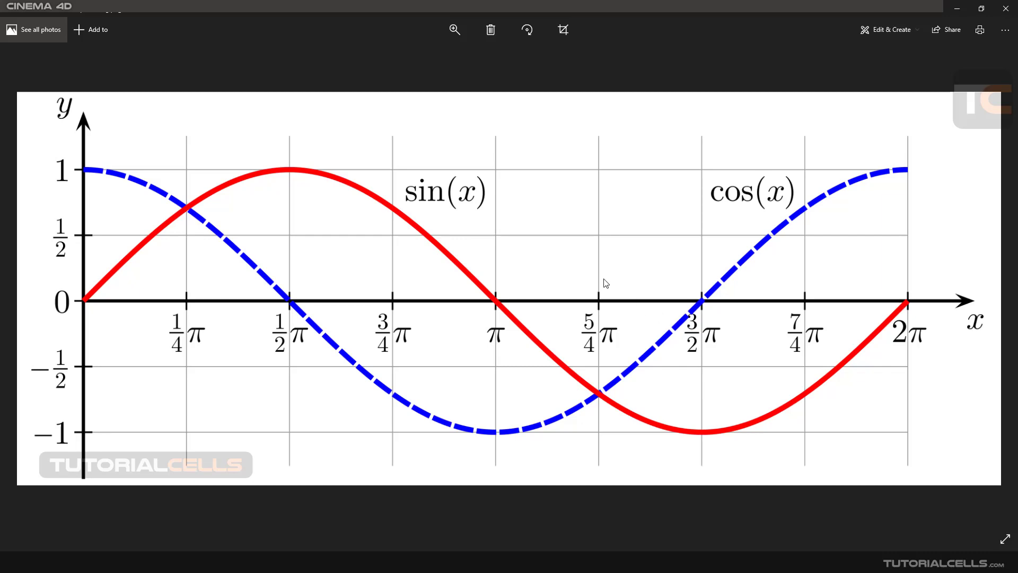
pyautogui.moveTo(596, 271)
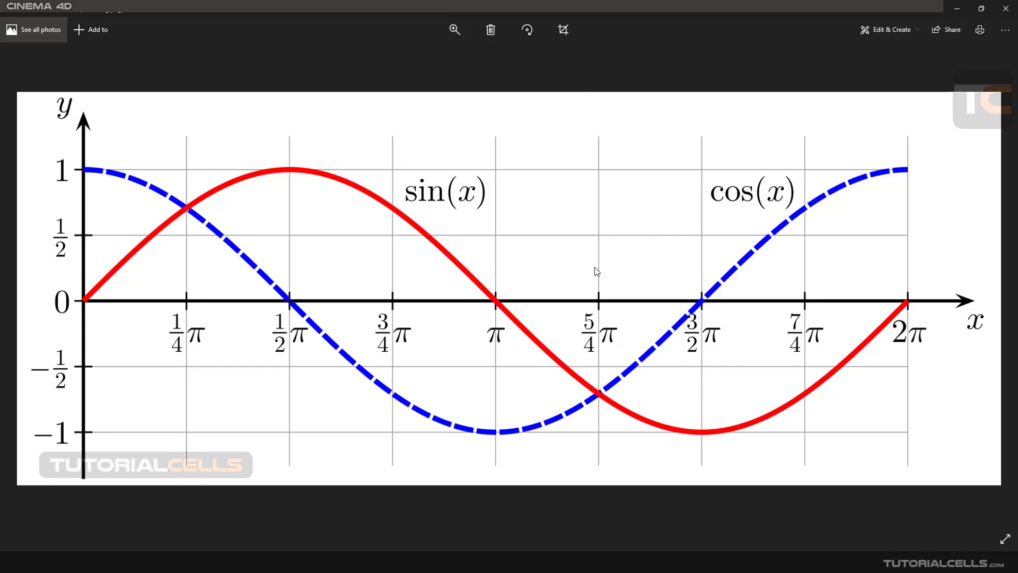
pyautogui.moveTo(882, 227)
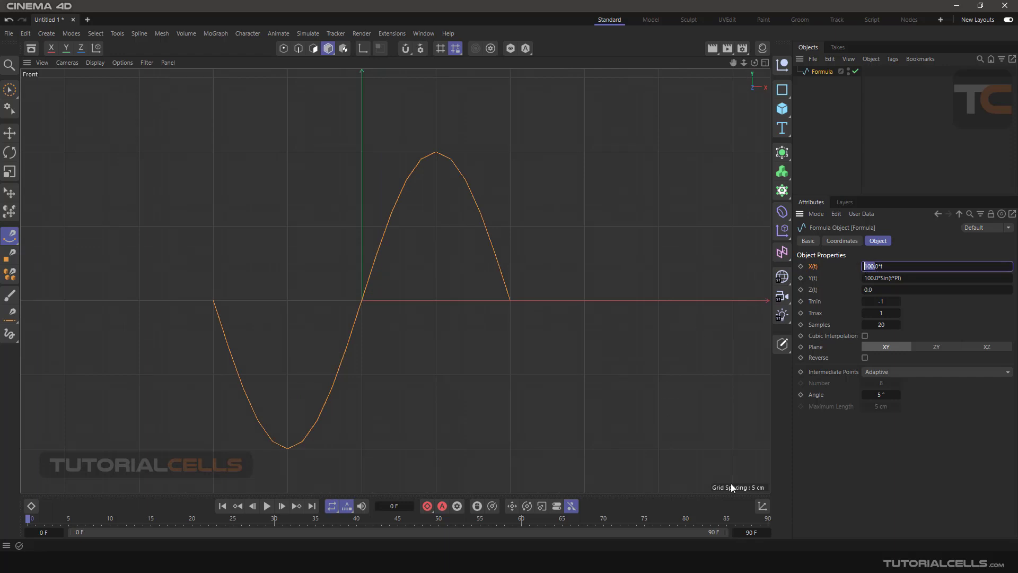
pyautogui.moveTo(505, 304)
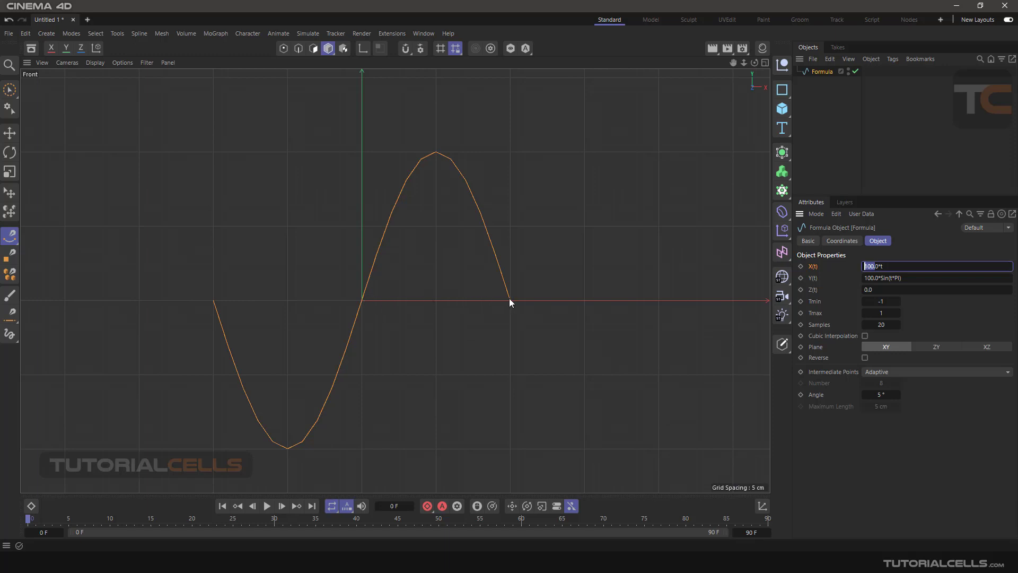
pyautogui.moveTo(430, 315)
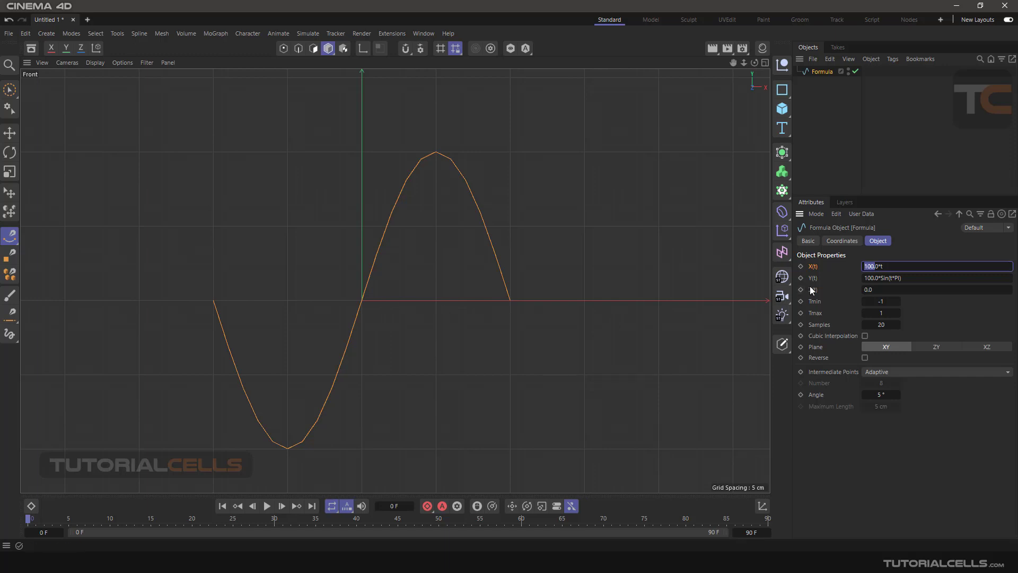
pyautogui.write('200.0*t')
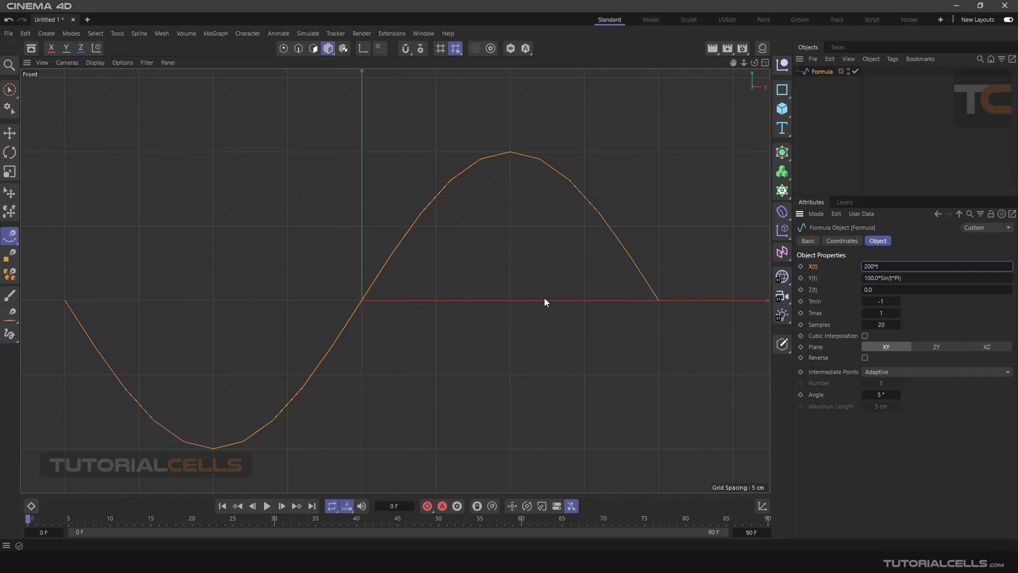
pyautogui.moveTo(360, 305)
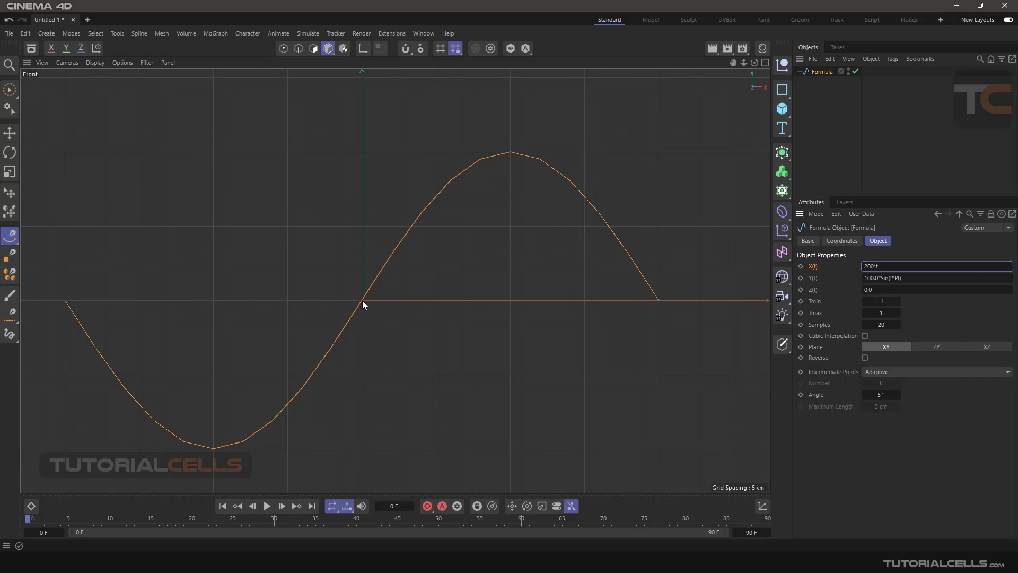
pyautogui.moveTo(660, 308)
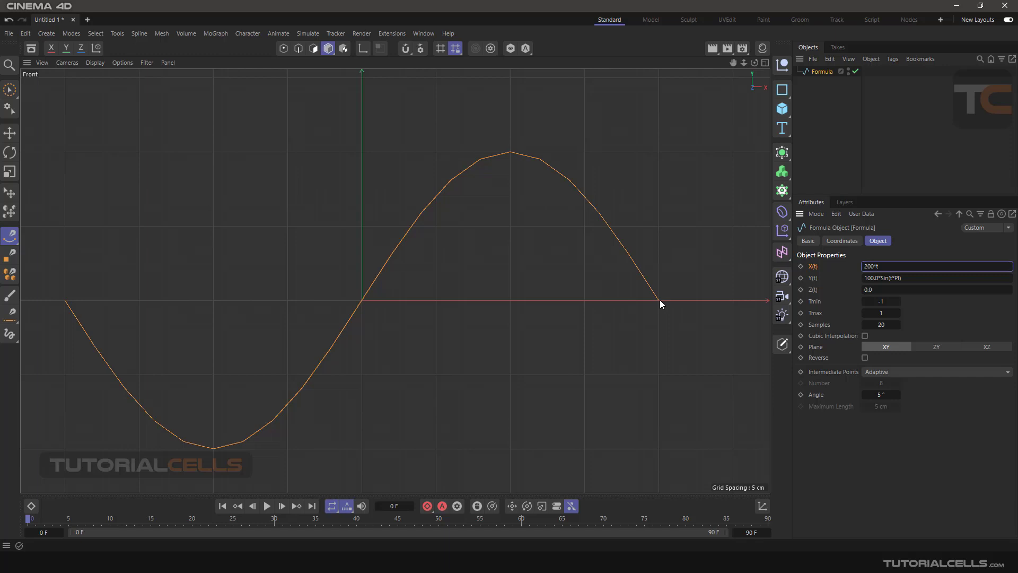
pyautogui.moveTo(711, 286)
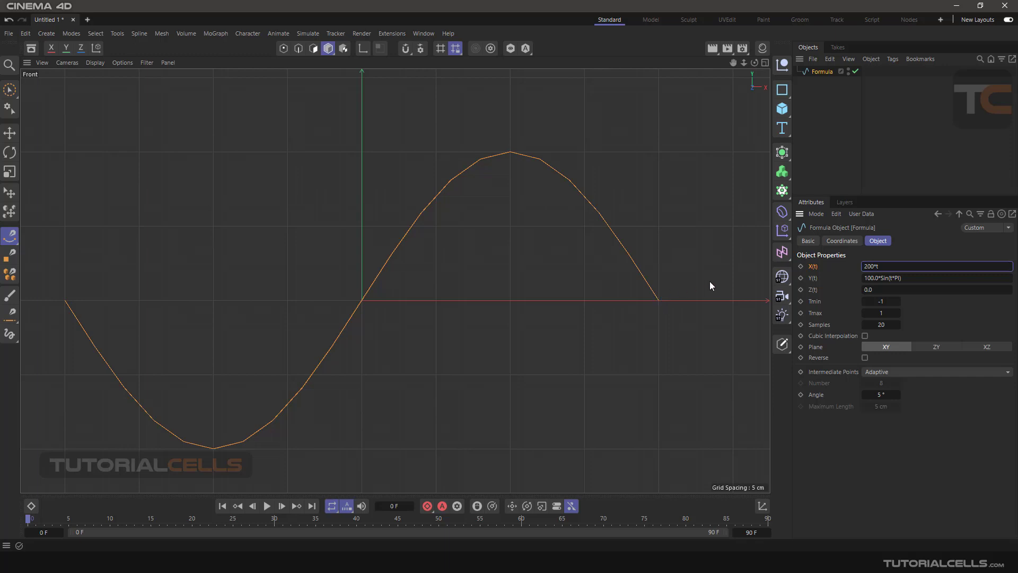
pyautogui.write('100.0*t')
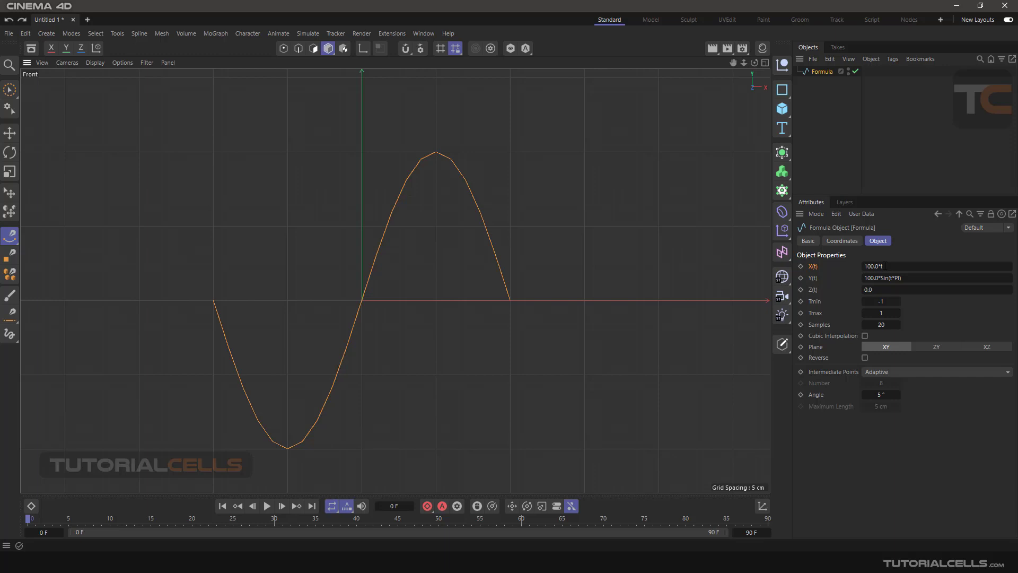
# Extend the Formula spline's t range to Tmin -2 and Tmax 3.
pyautogui.click(937, 265)
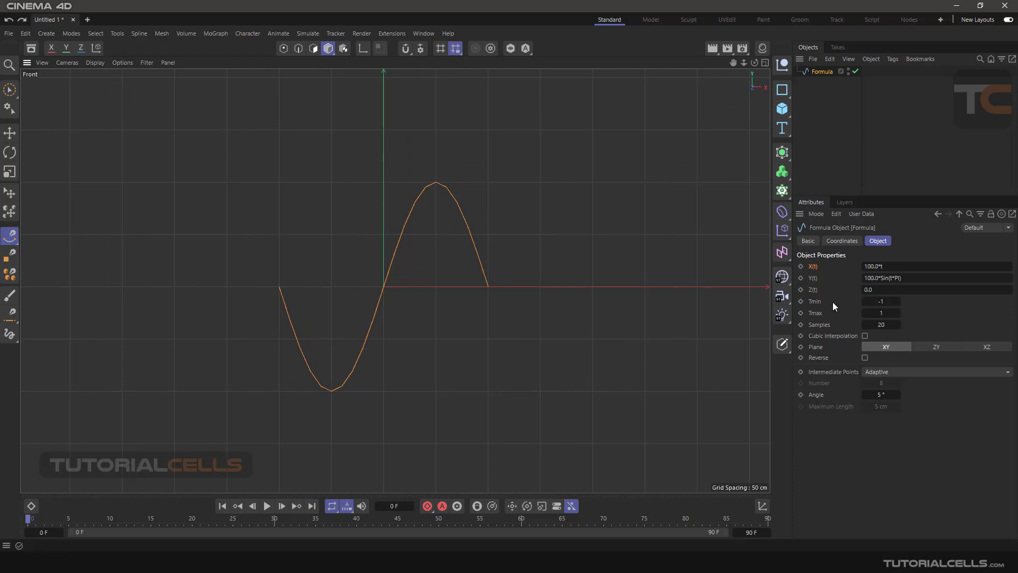
pyautogui.write('2')
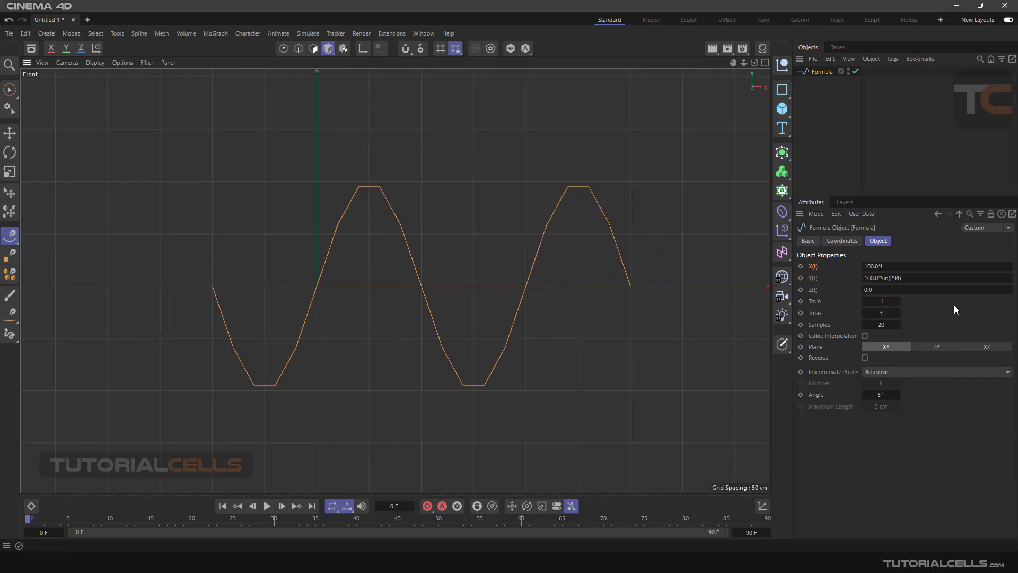
pyautogui.moveTo(895, 301)
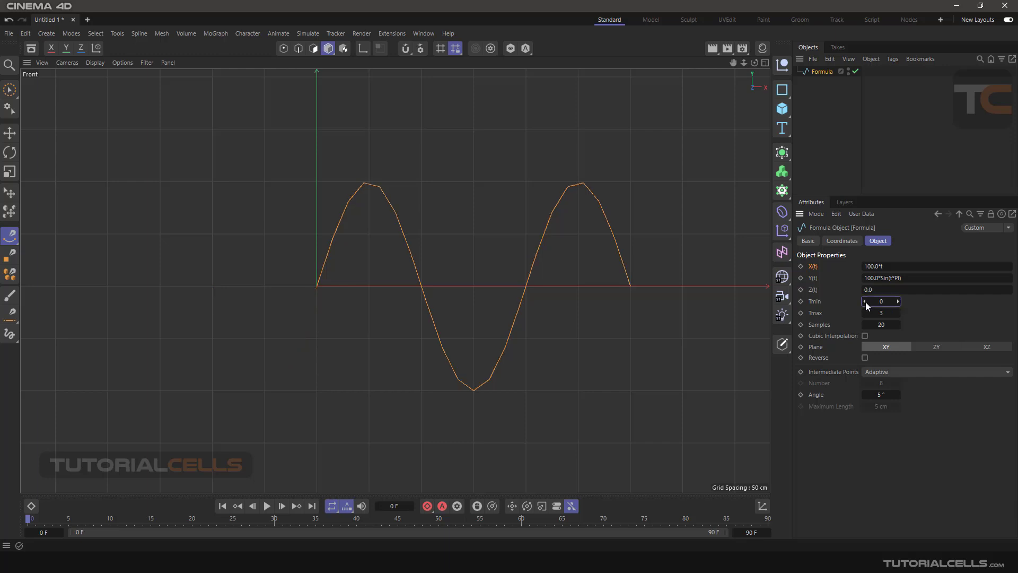
pyautogui.write('-2')
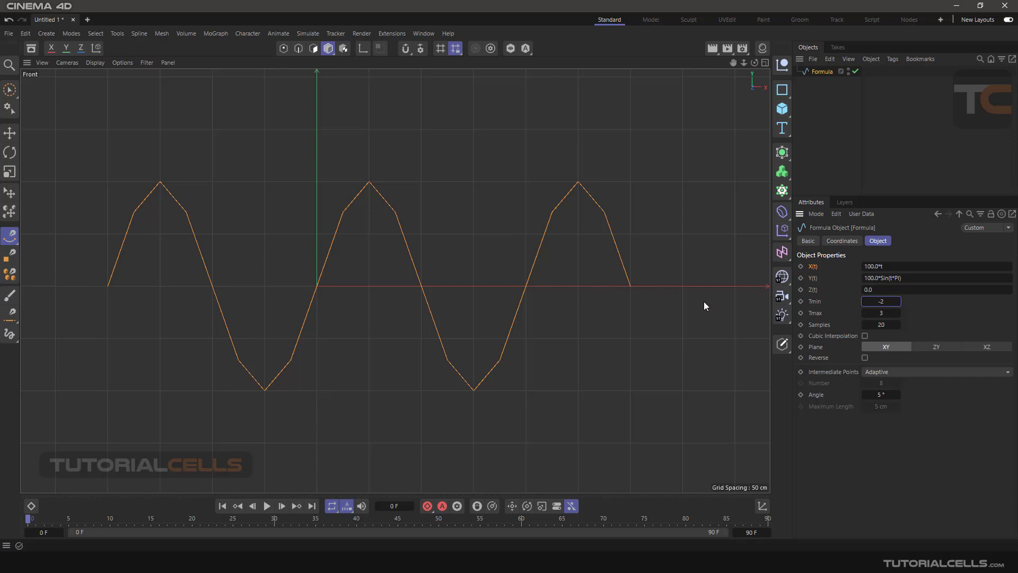
pyautogui.moveTo(584, 194)
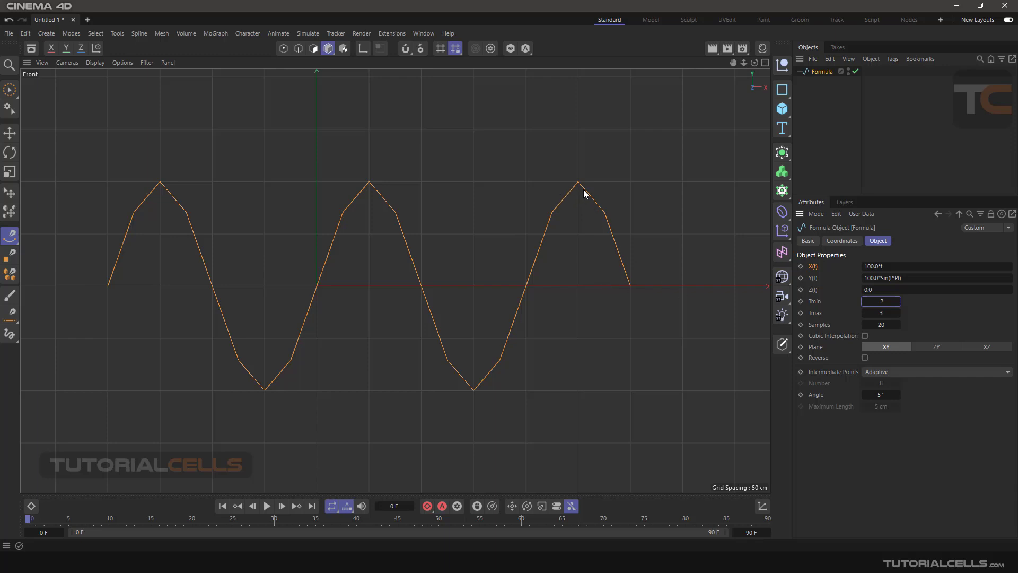
pyautogui.moveTo(837, 337)
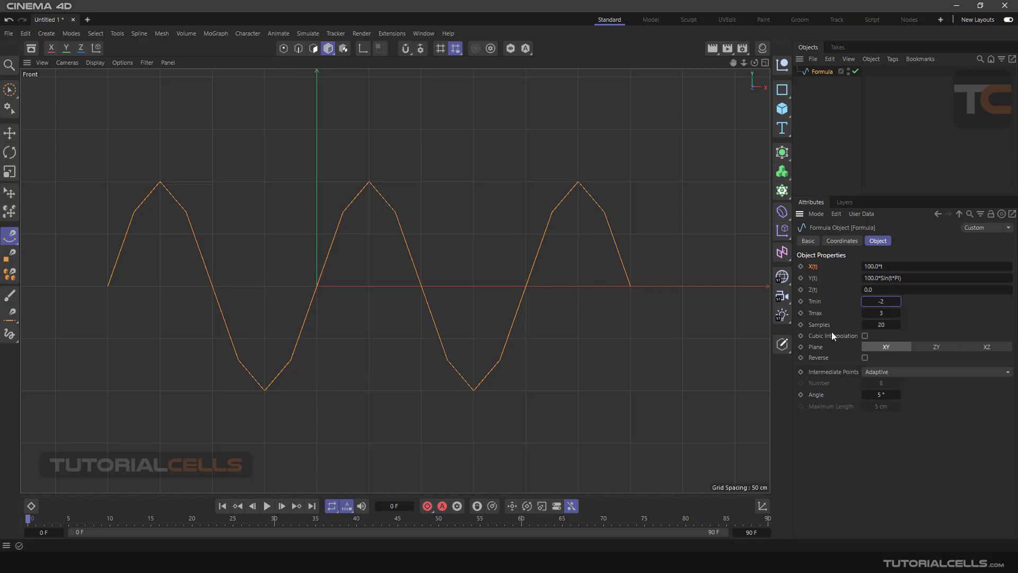
# Smooth the spline with 35 samples and cubic interpolation, and raise Tmax to 5.
pyautogui.click(880, 324)
pyautogui.write('35')
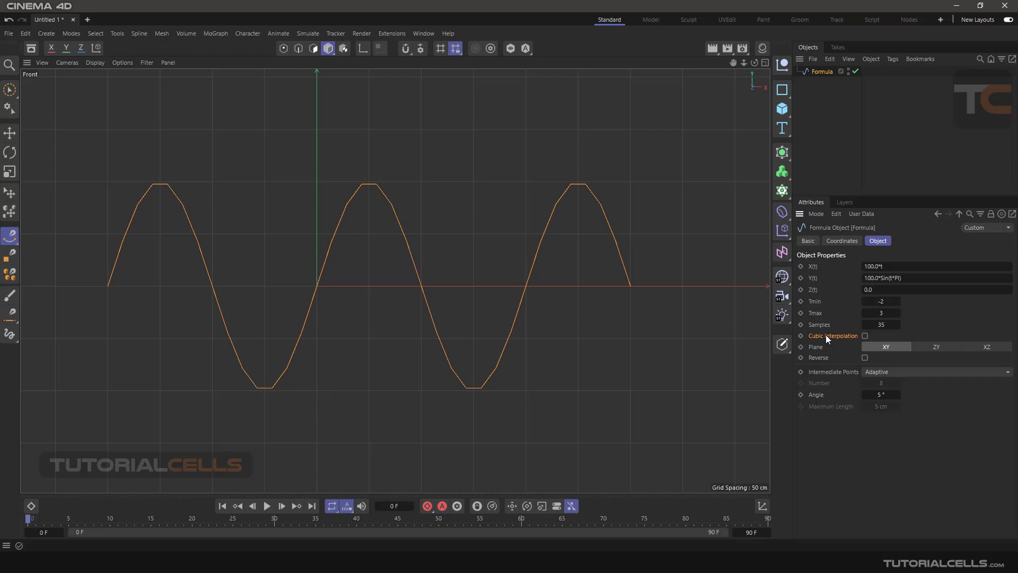
pyautogui.click(864, 335)
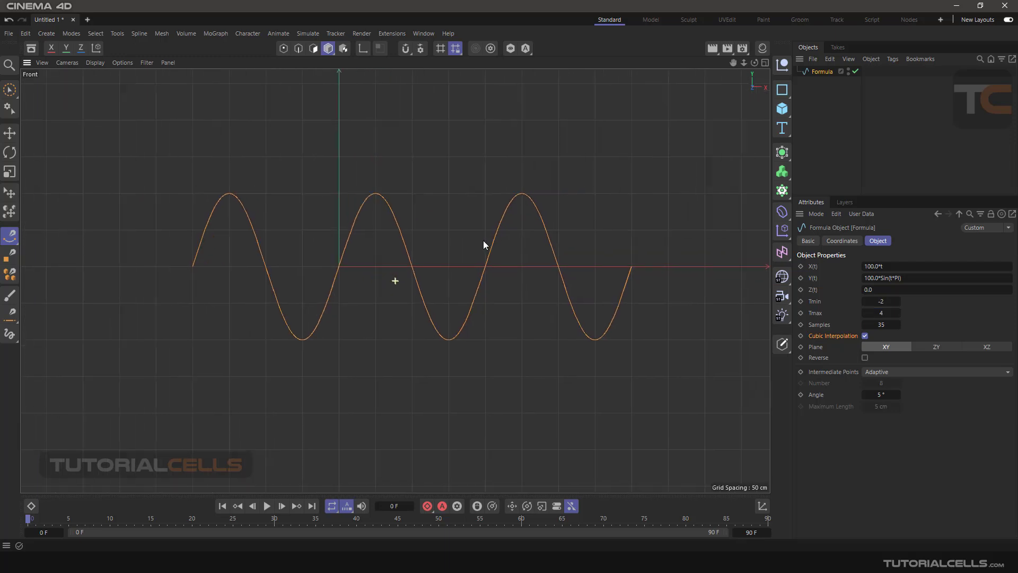
pyautogui.write('5')
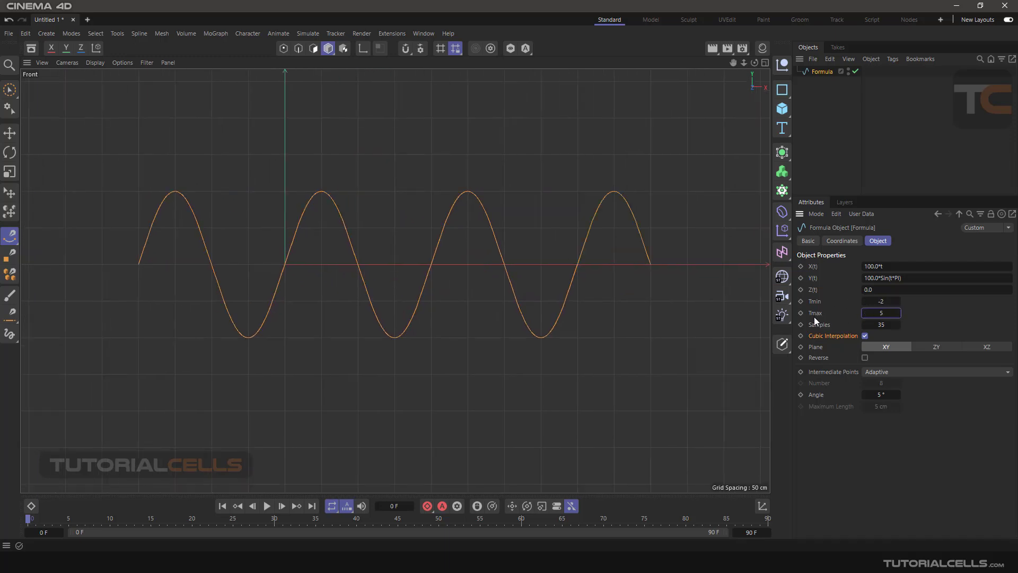
pyautogui.moveTo(346, 266)
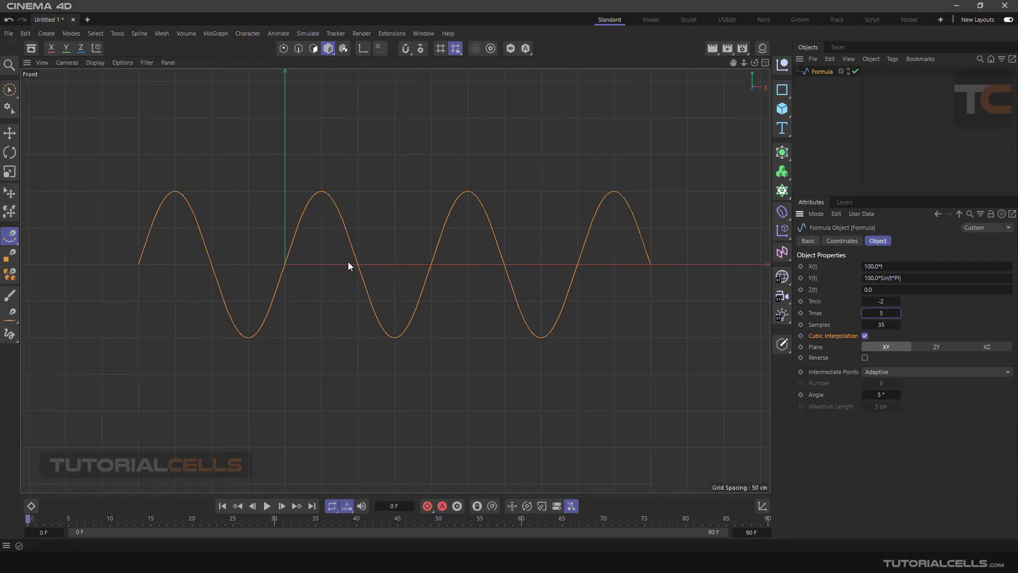
pyautogui.moveTo(713, 312)
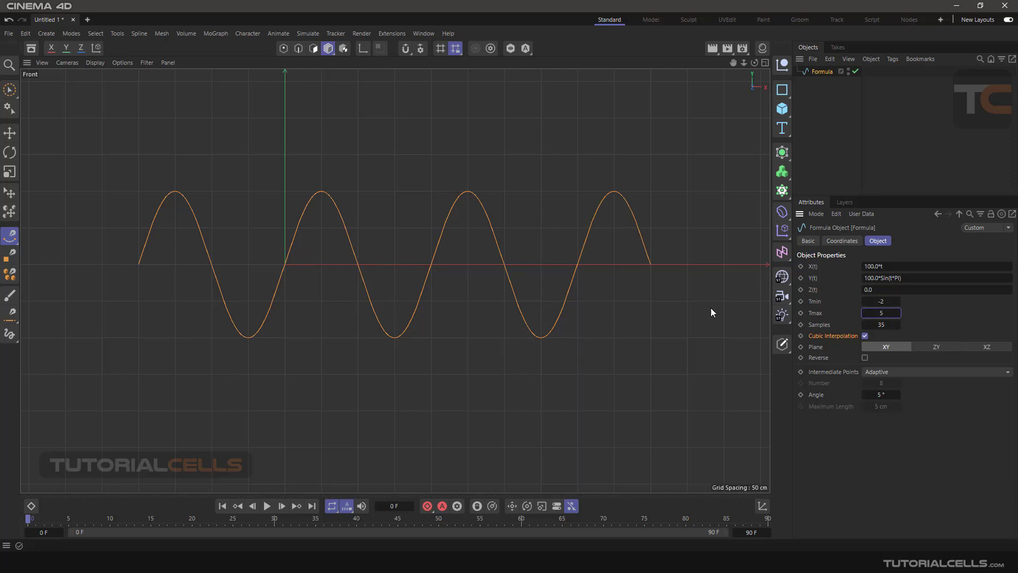
pyautogui.moveTo(457, 307)
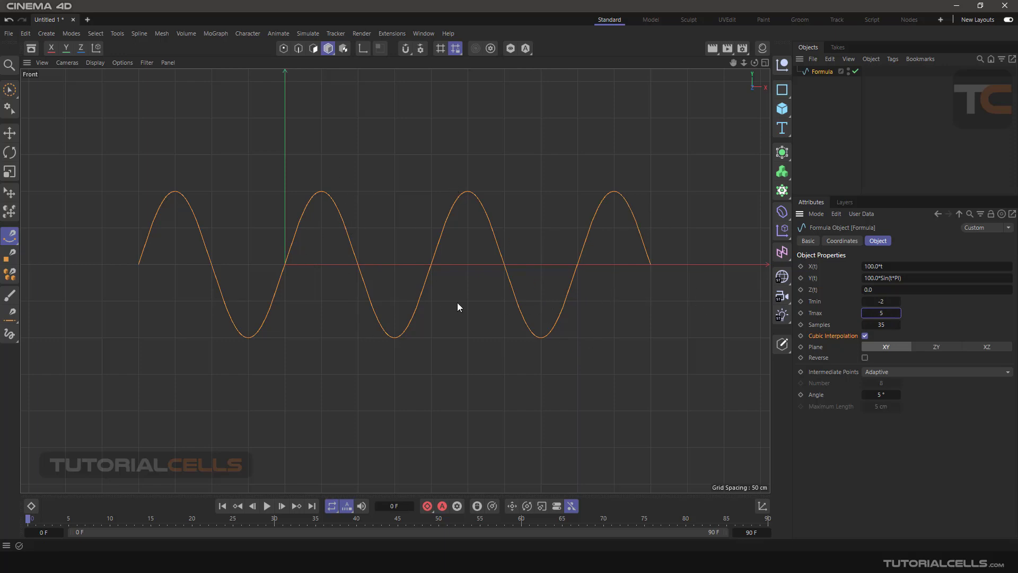
pyautogui.moveTo(658, 258)
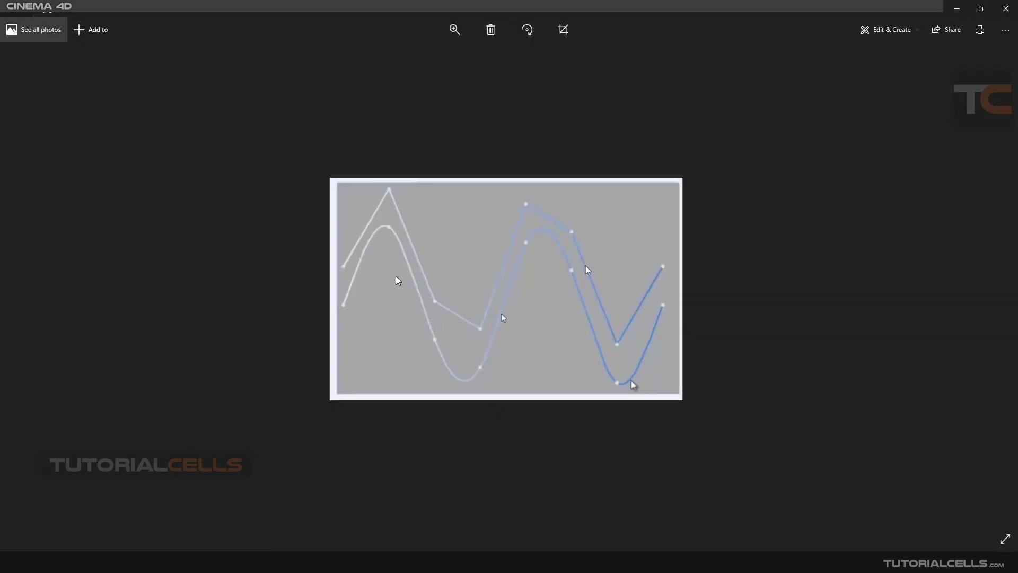
pyautogui.moveTo(390, 197)
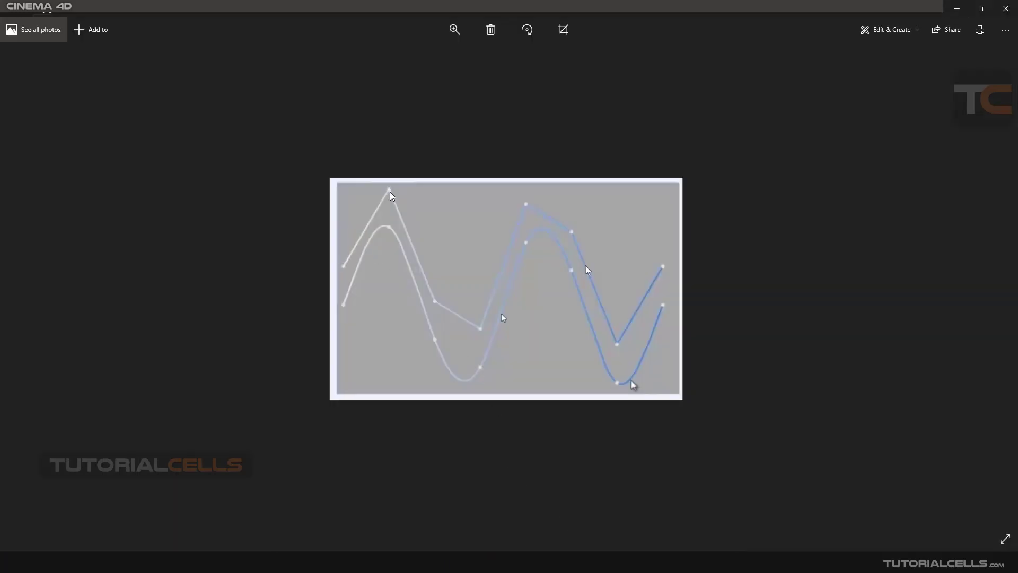
pyautogui.moveTo(330, 304)
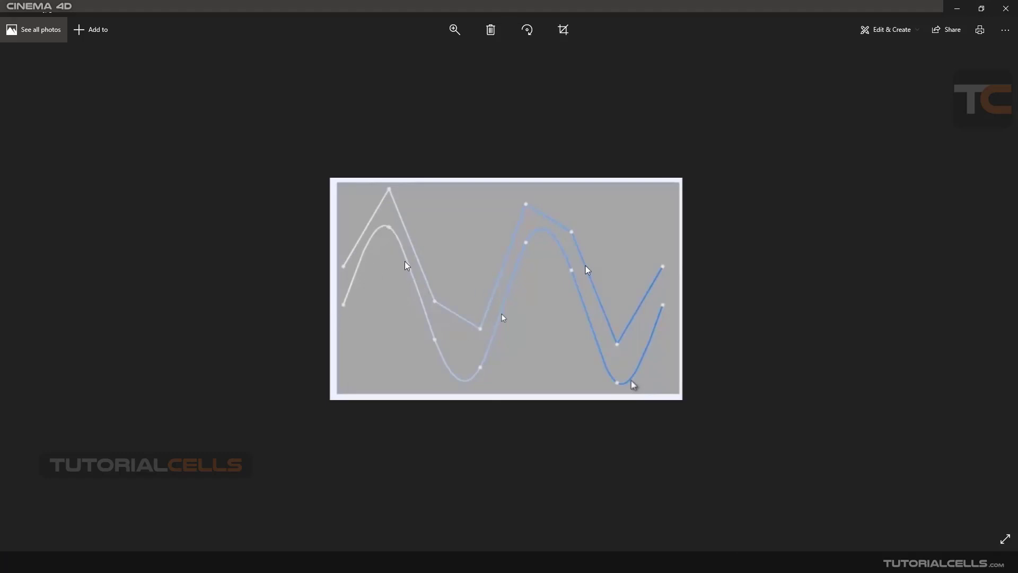
pyautogui.moveTo(359, 225)
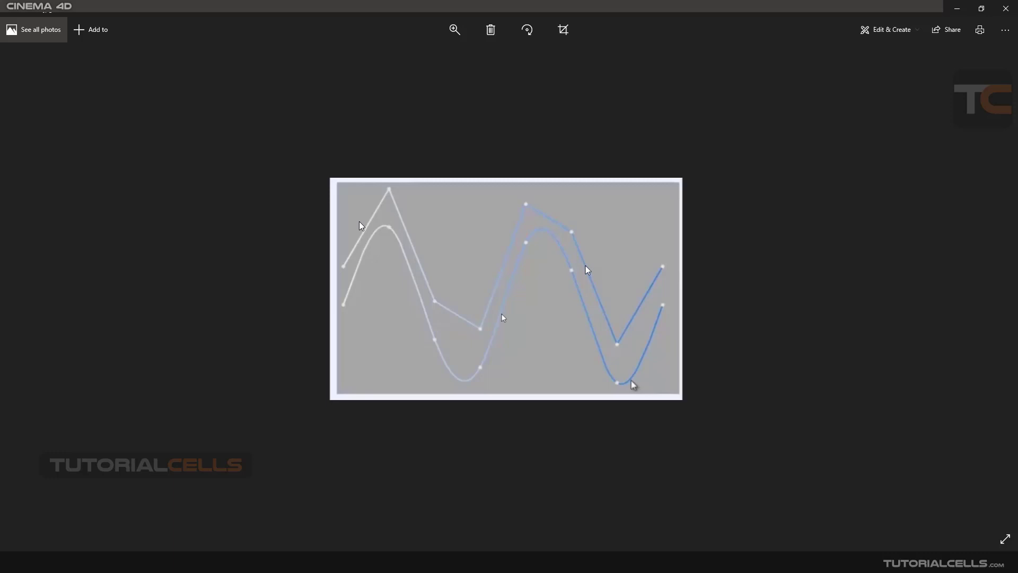
pyautogui.moveTo(390, 195)
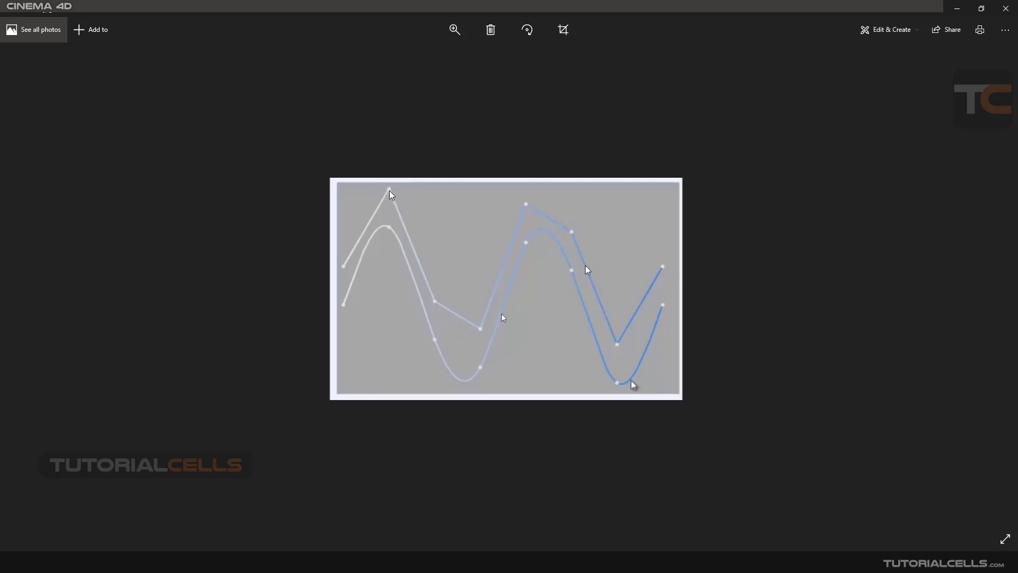
pyautogui.moveTo(345, 270)
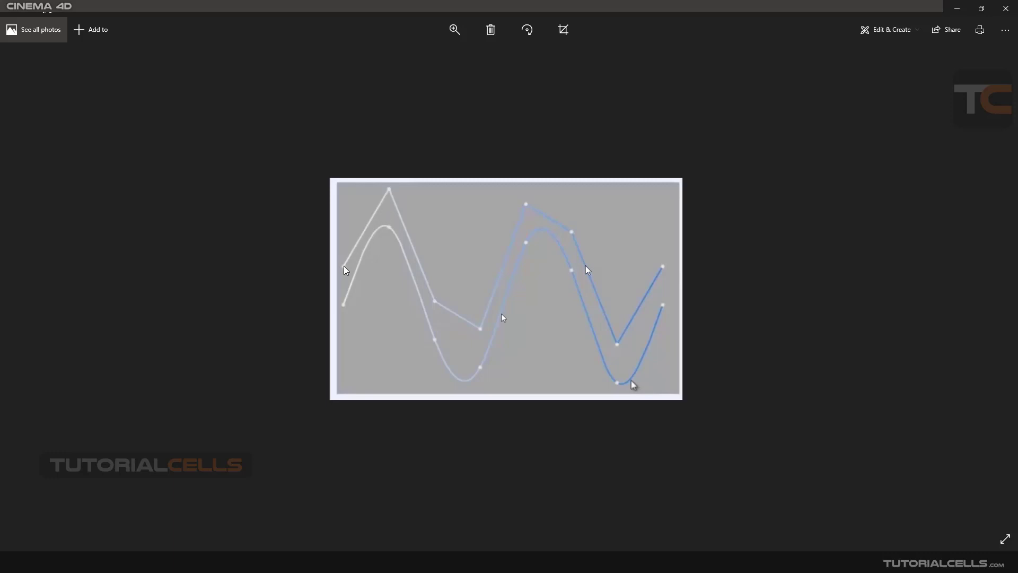
pyautogui.moveTo(350, 232)
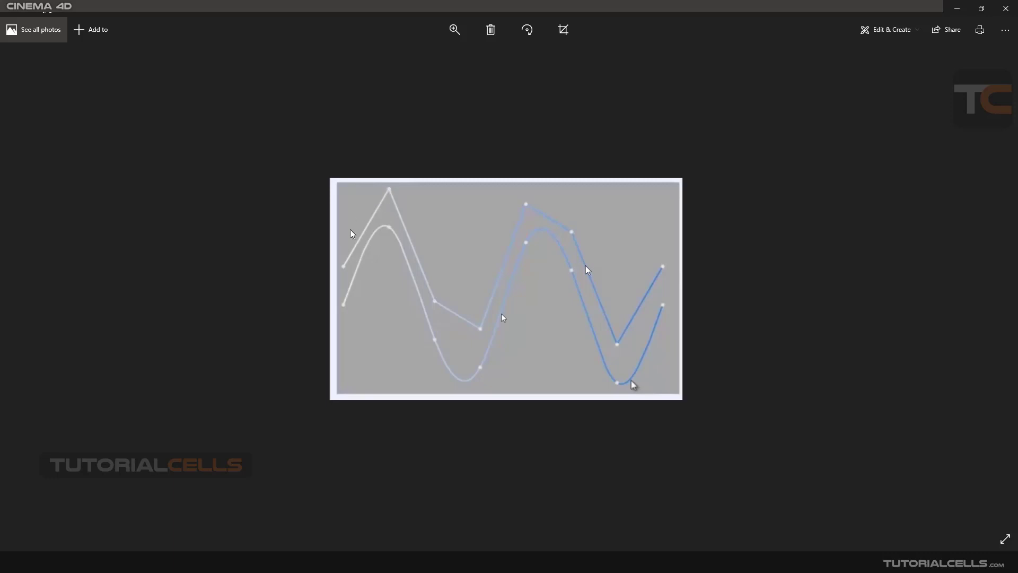
pyautogui.moveTo(435, 305)
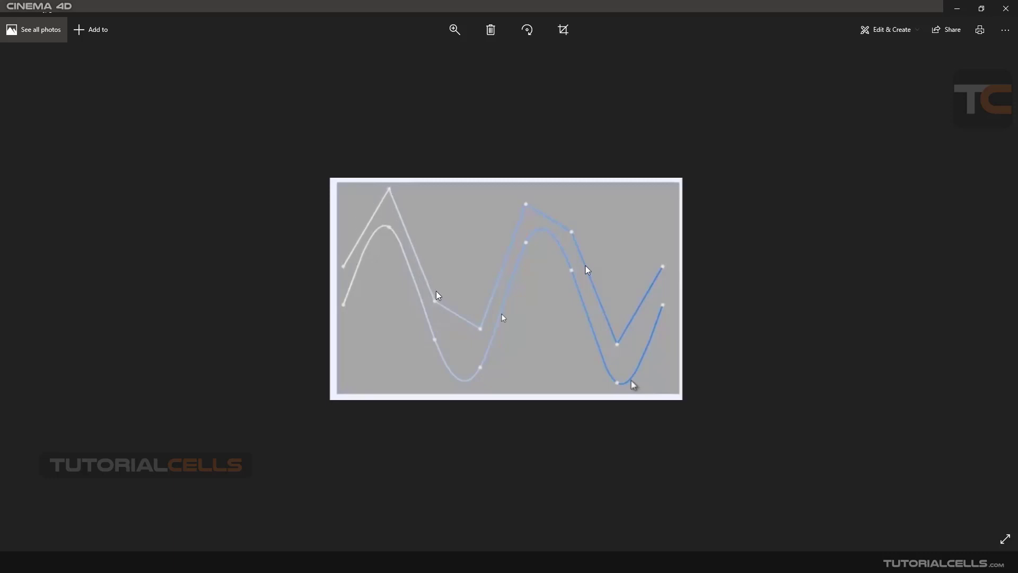
pyautogui.moveTo(396, 239)
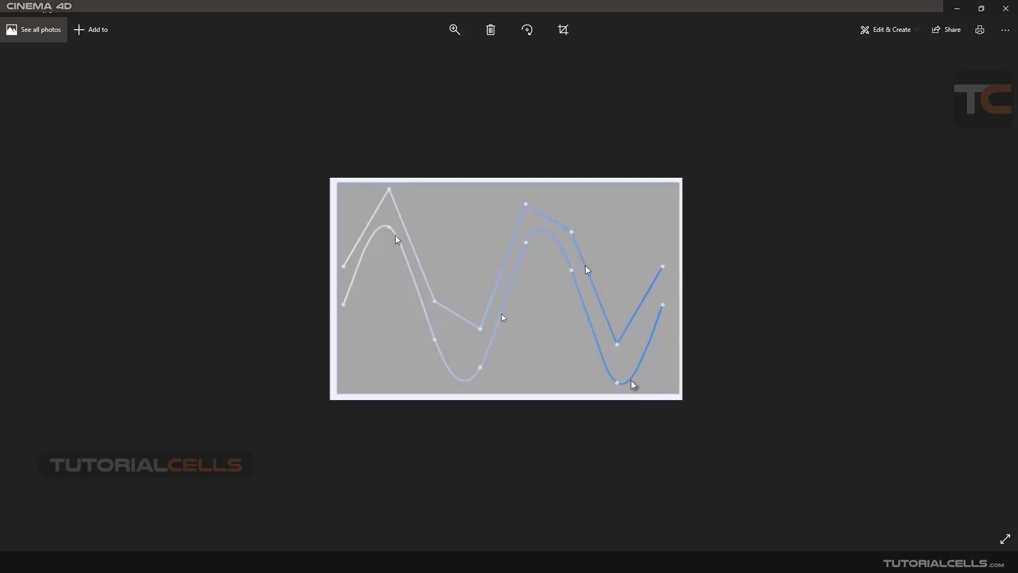
pyautogui.moveTo(410, 331)
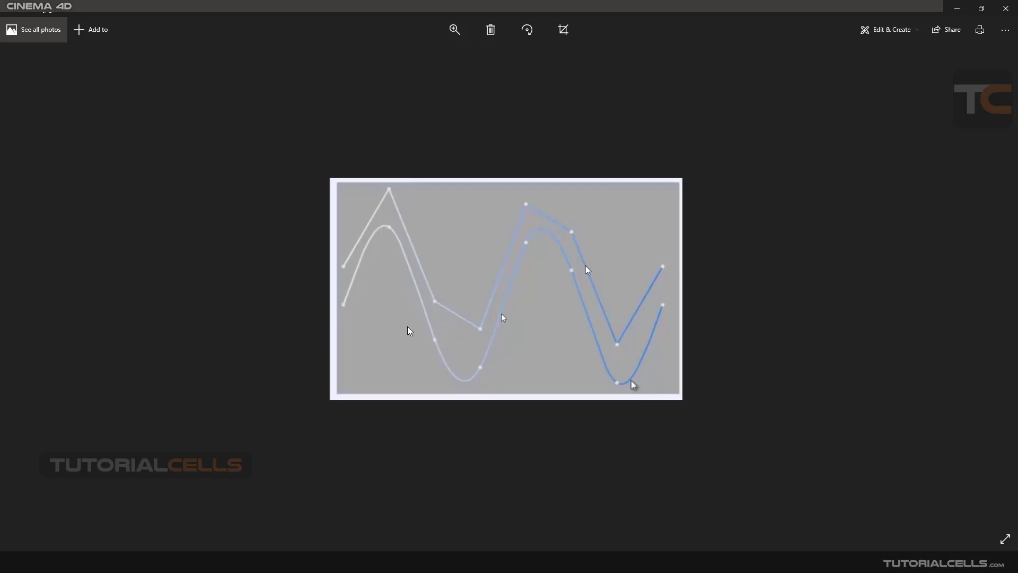
pyautogui.moveTo(381, 216)
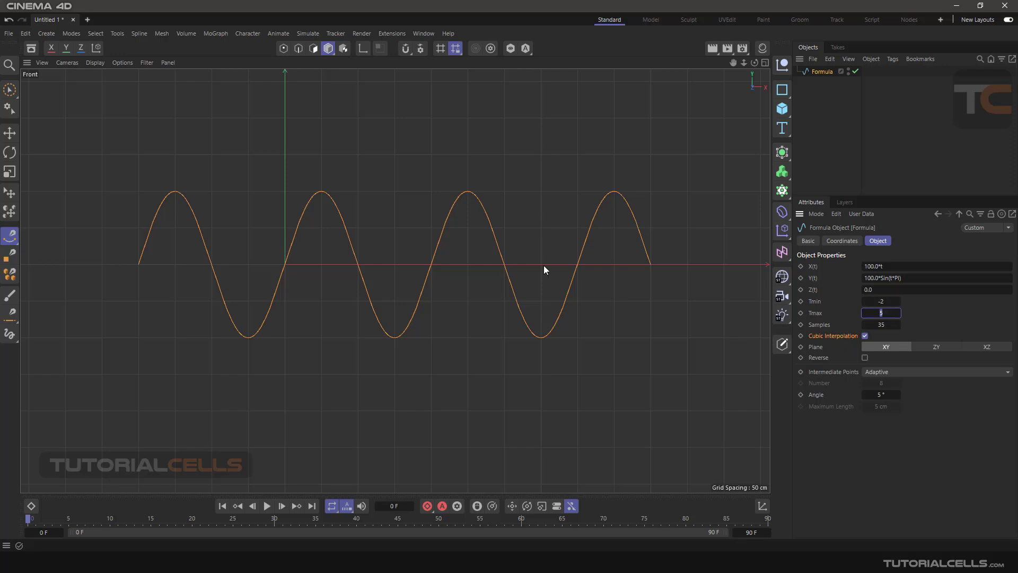
pyautogui.click(865, 335)
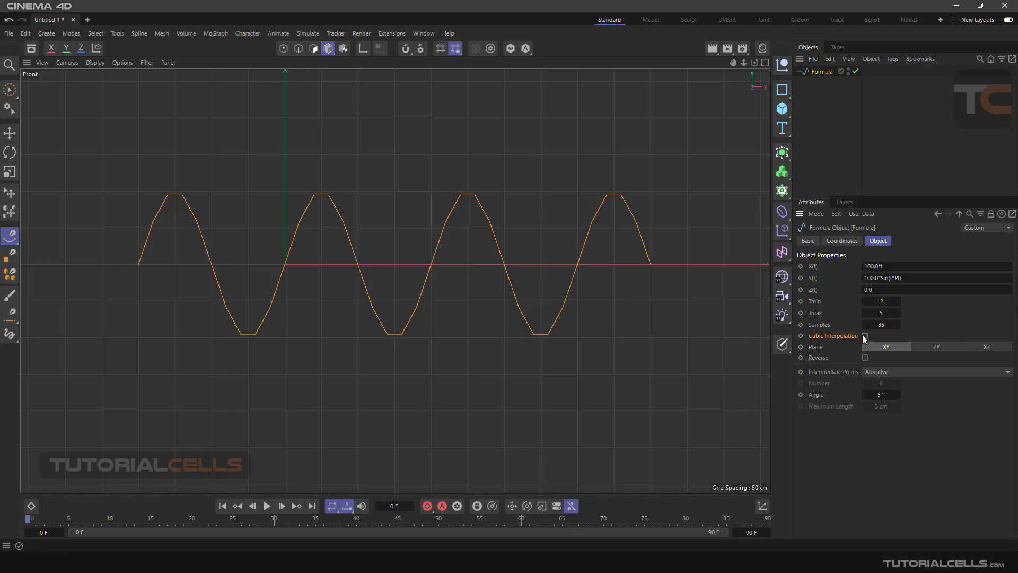
pyautogui.click(865, 335)
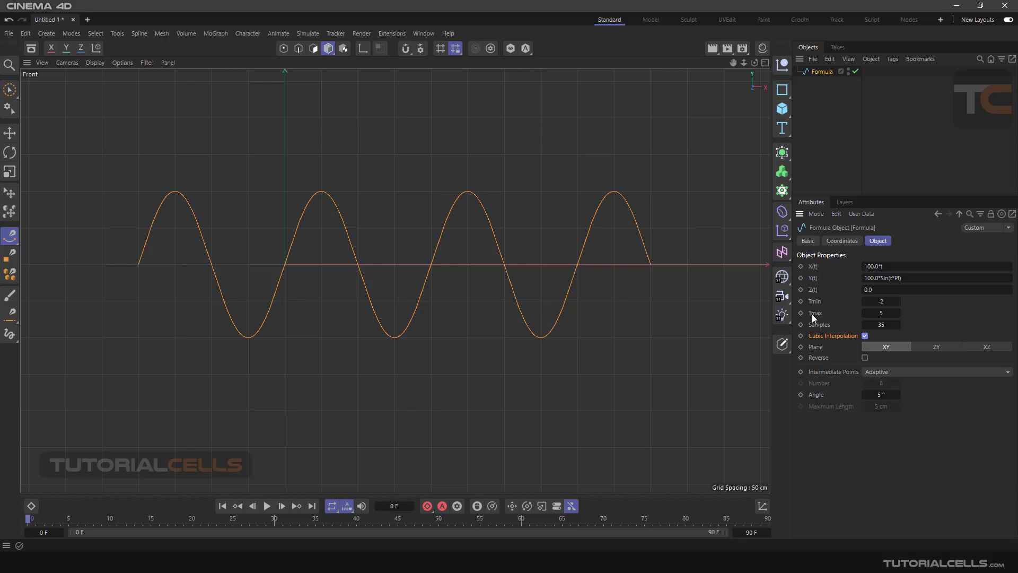
pyautogui.moveTo(824, 371)
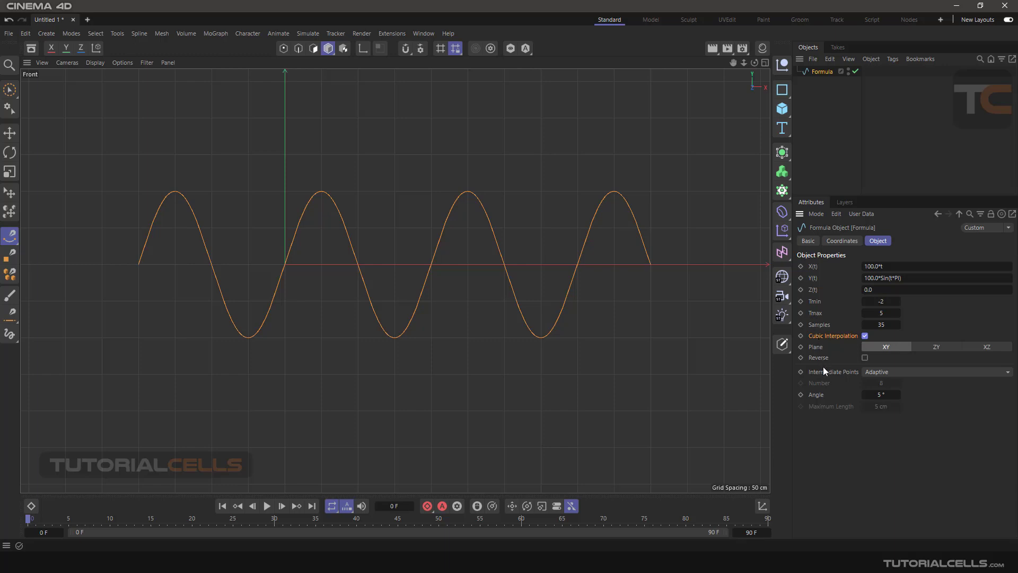
pyautogui.moveTo(827, 414)
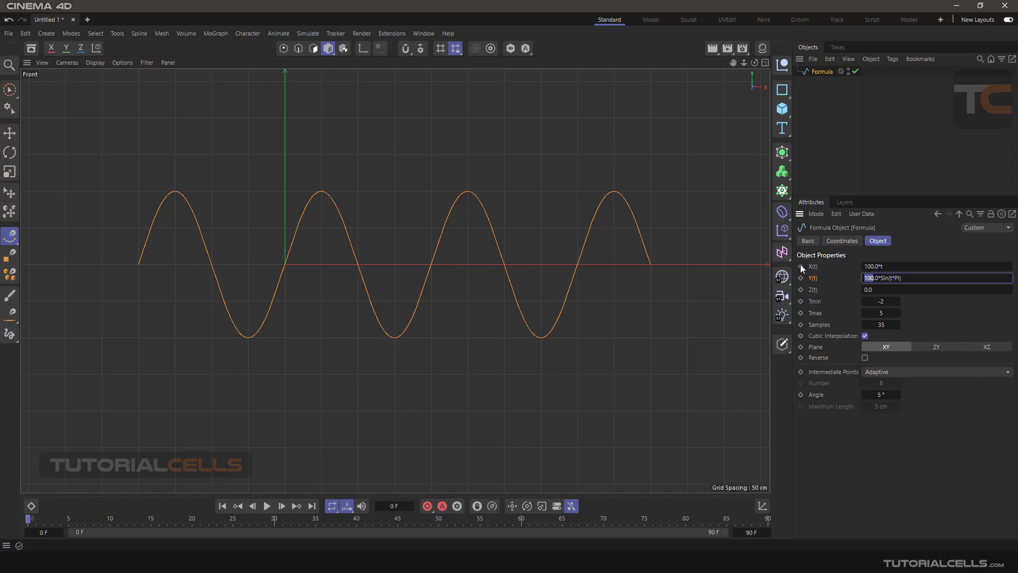
# Double the amplitude by setting Y(t) to 200.0*Sin(t*Pi).
pyautogui.write('200.0*Sin(t*Pi)')
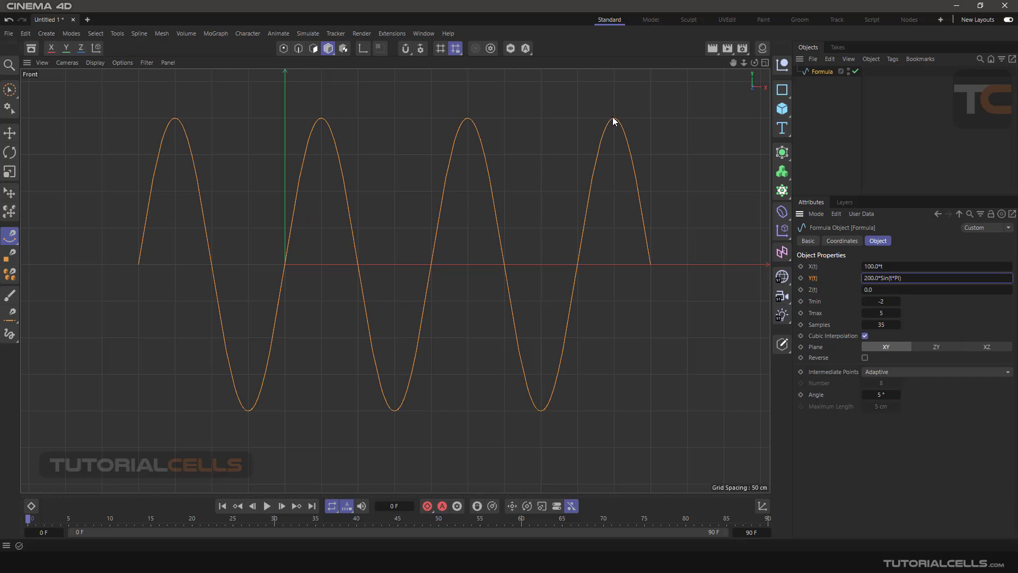
pyautogui.moveTo(625, 277)
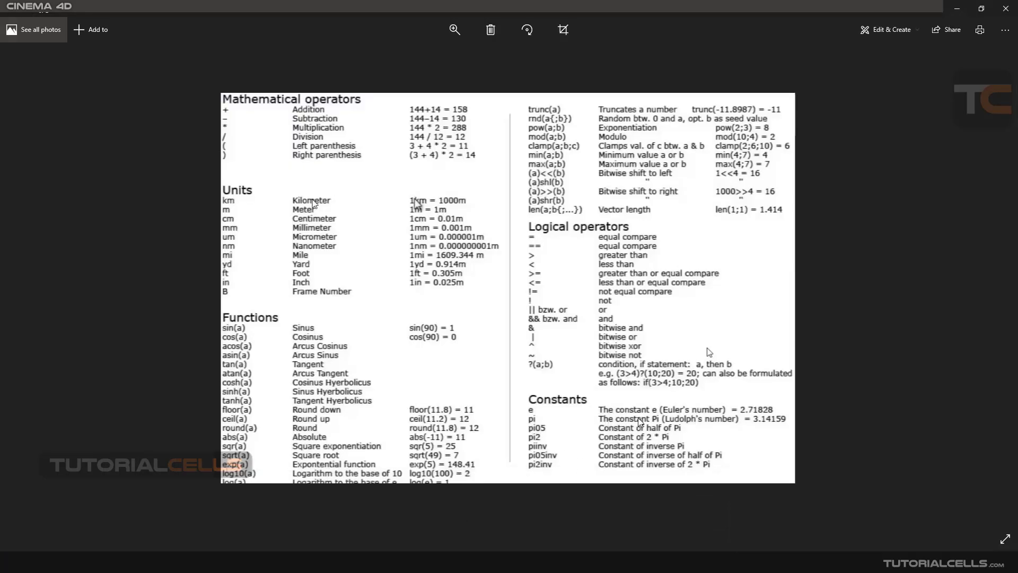
pyautogui.moveTo(662, 426)
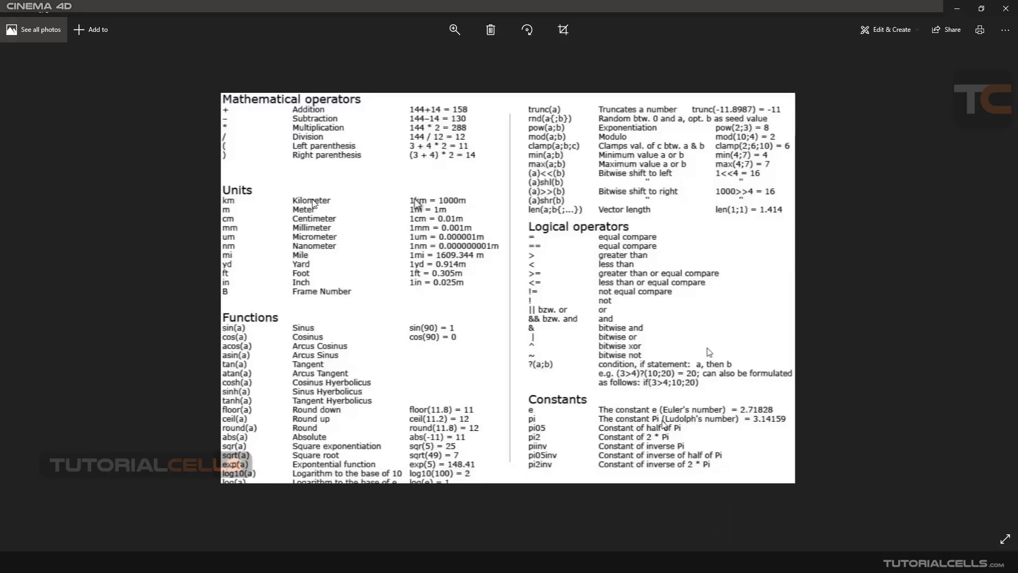
pyautogui.moveTo(766, 426)
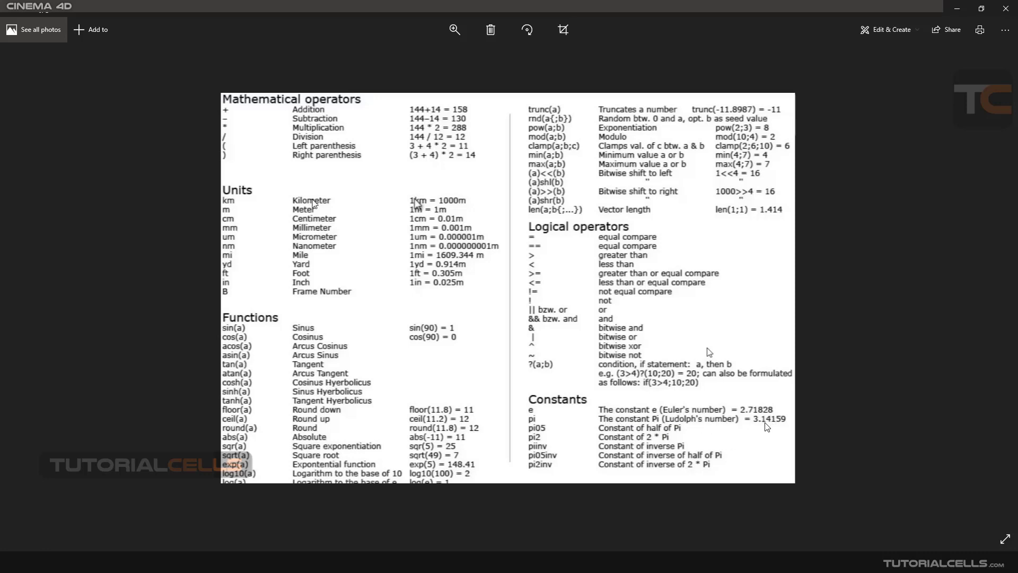
pyautogui.moveTo(817, 431)
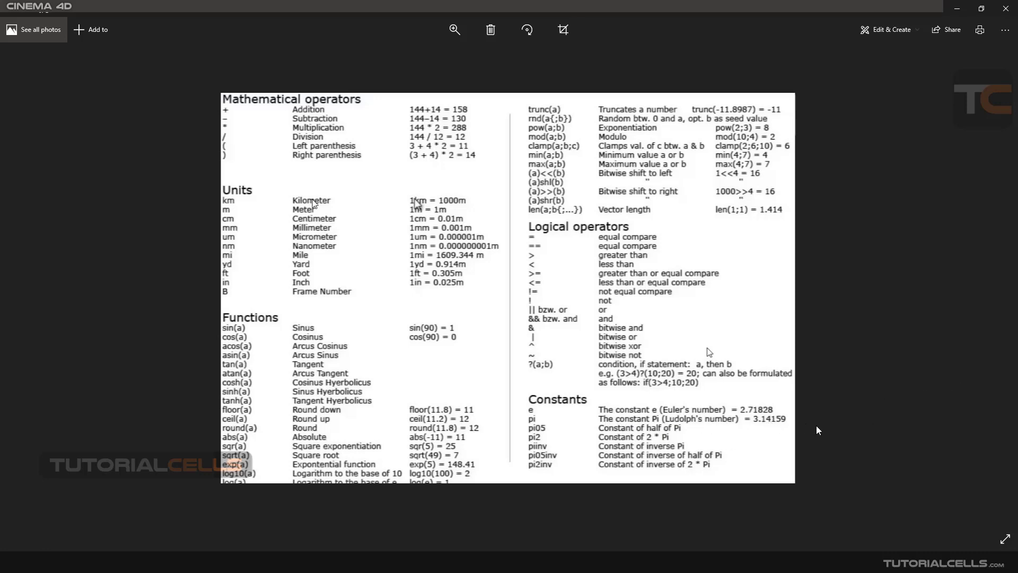
pyautogui.moveTo(781, 424)
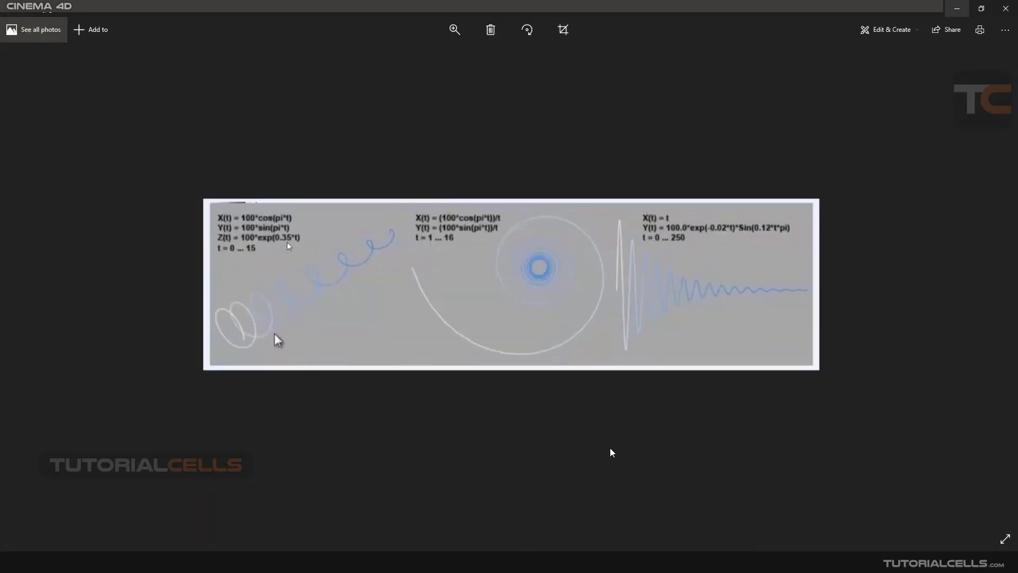
pyautogui.moveTo(319, 292)
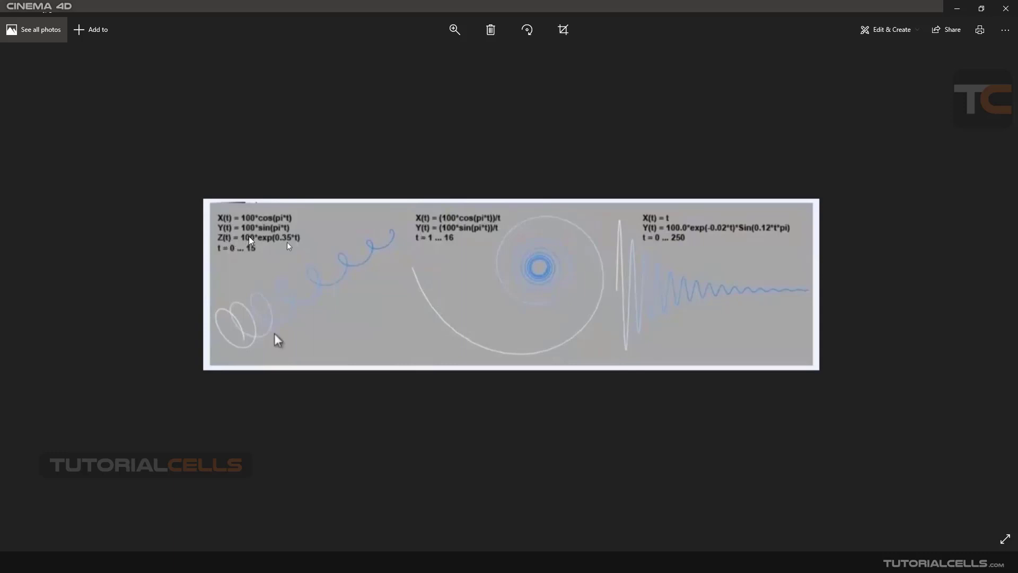
pyautogui.moveTo(657, 219)
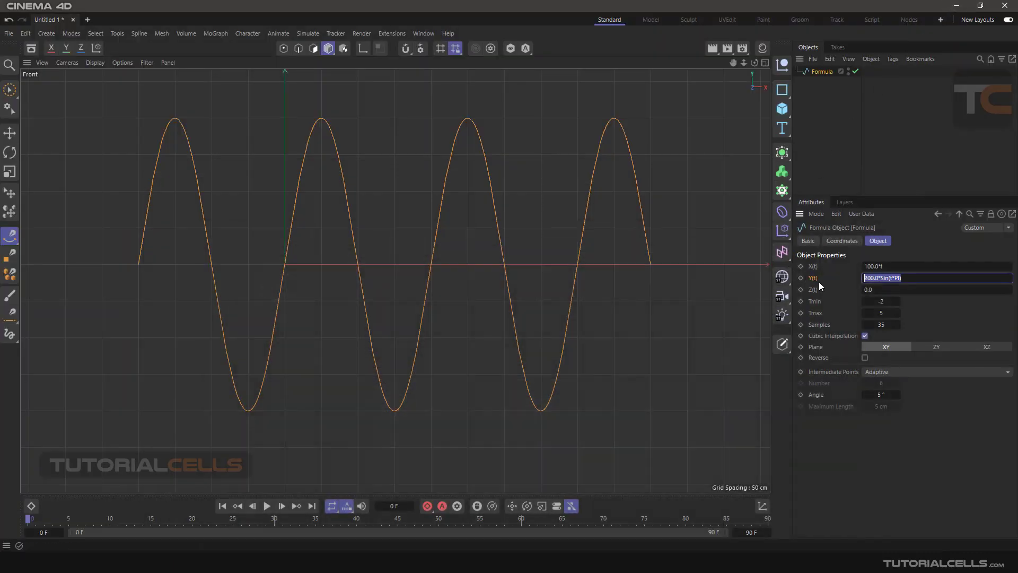
pyautogui.moveTo(818, 407)
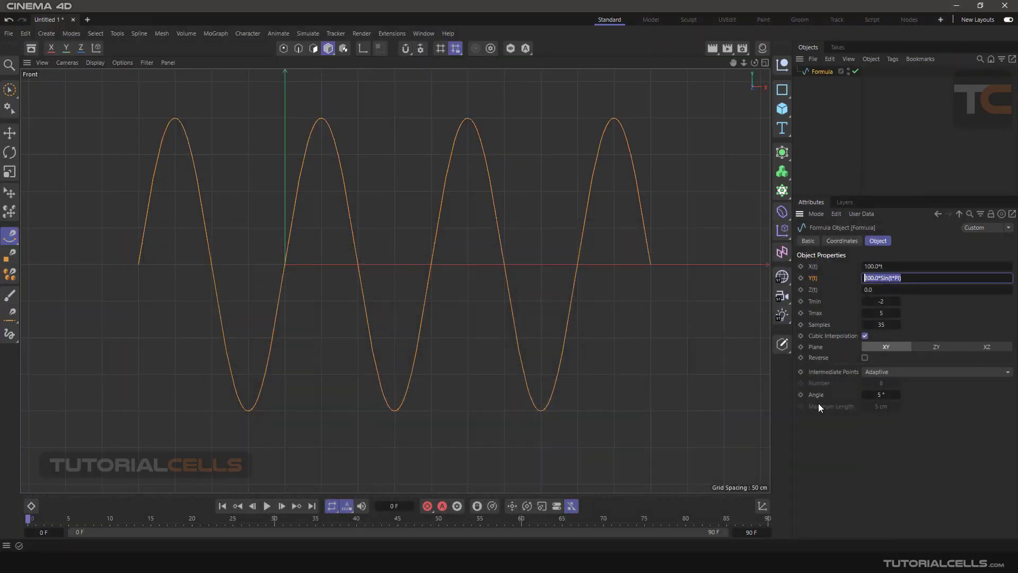